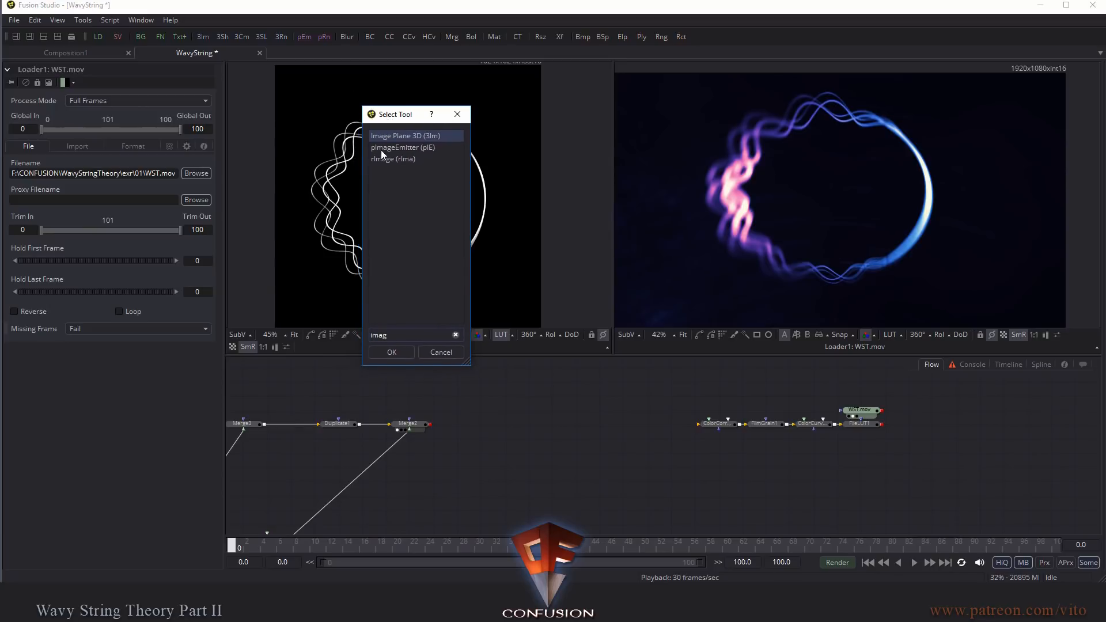
# Step: Add an Image Plane 3D node fed by Merge2 and show it in the left viewer
pyautogui.click(390, 352)
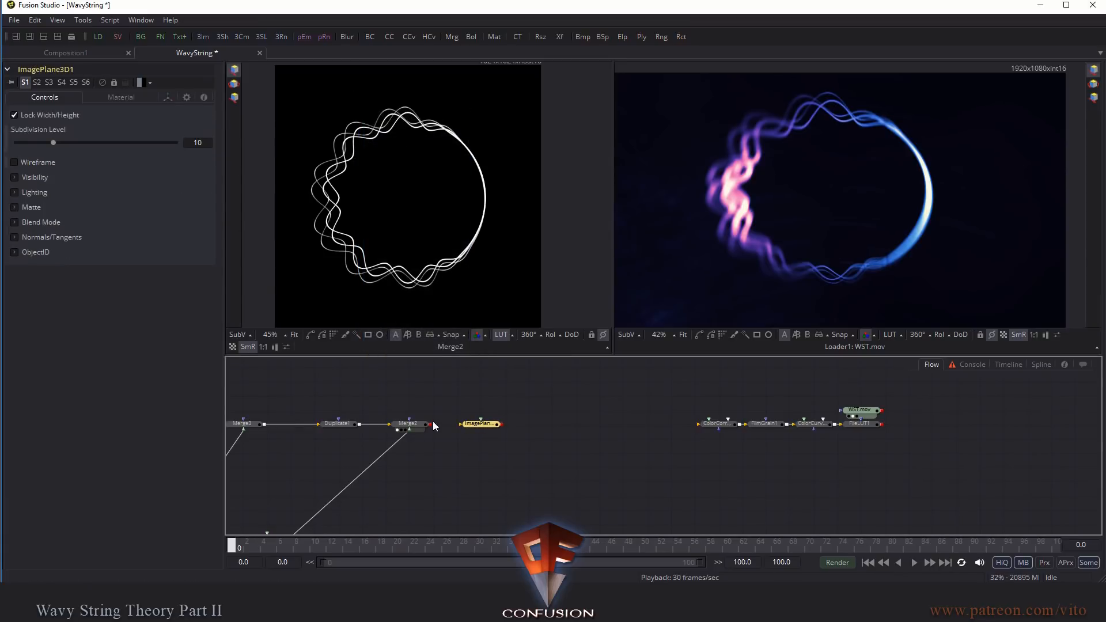
pyautogui.click(481, 425)
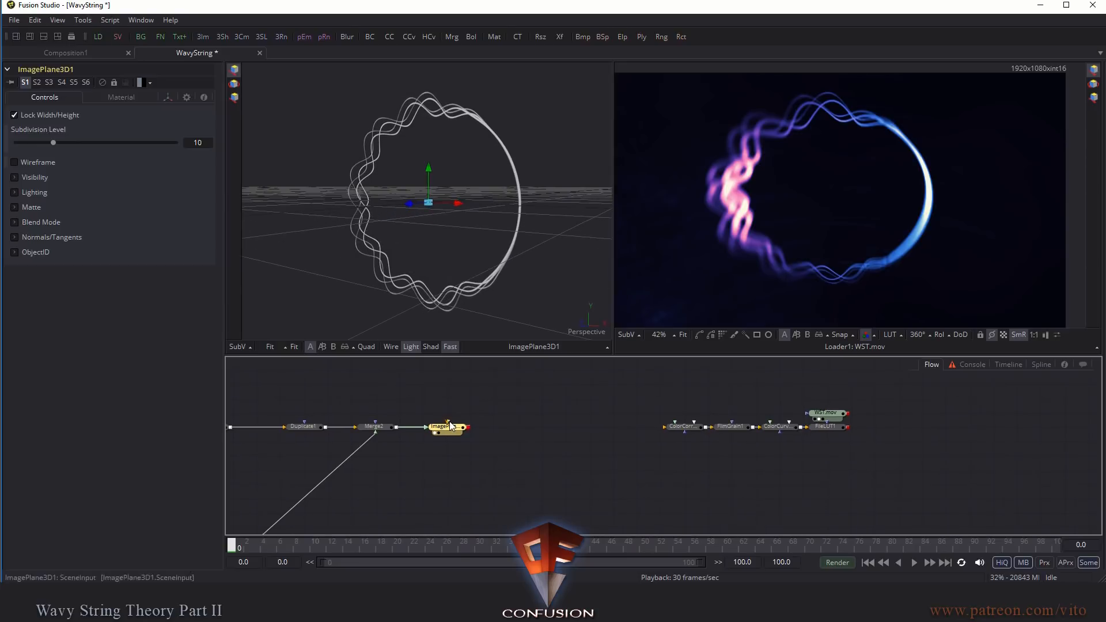
# Step: Add a Renderer 3D set to OpenGL with float16 texture depth and float16 image depth
pyautogui.write('rend')
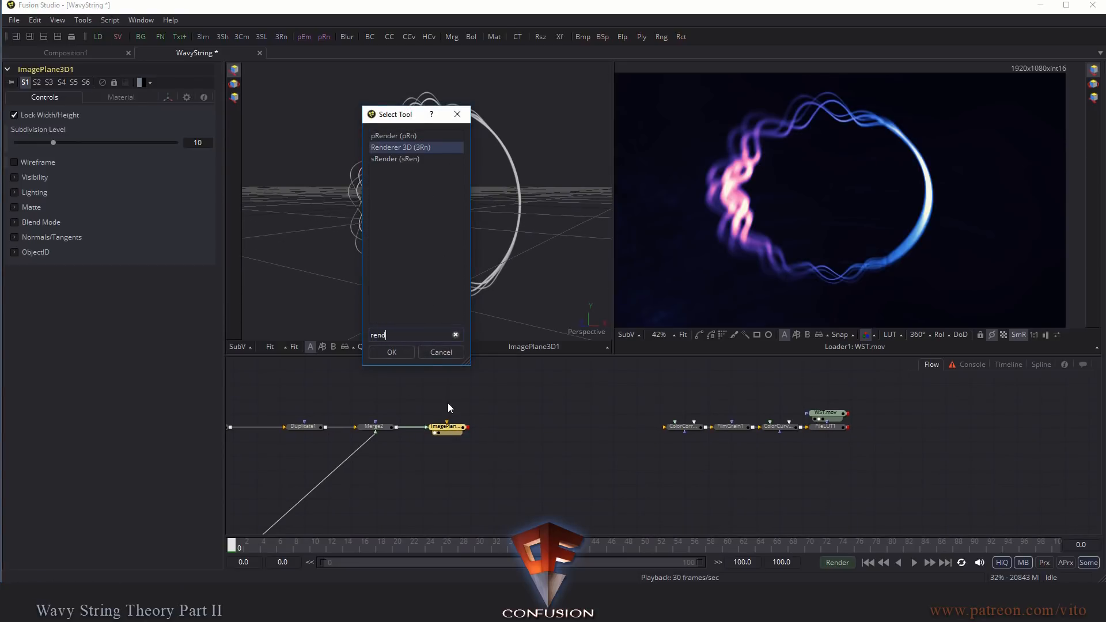
pyautogui.click(390, 352)
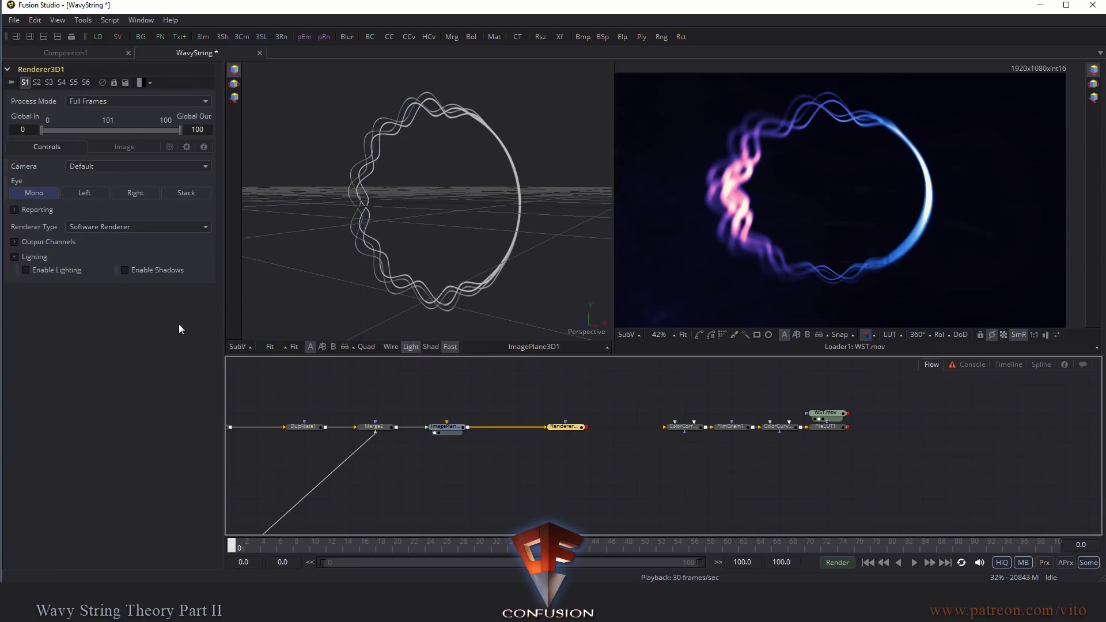
pyautogui.click(138, 226)
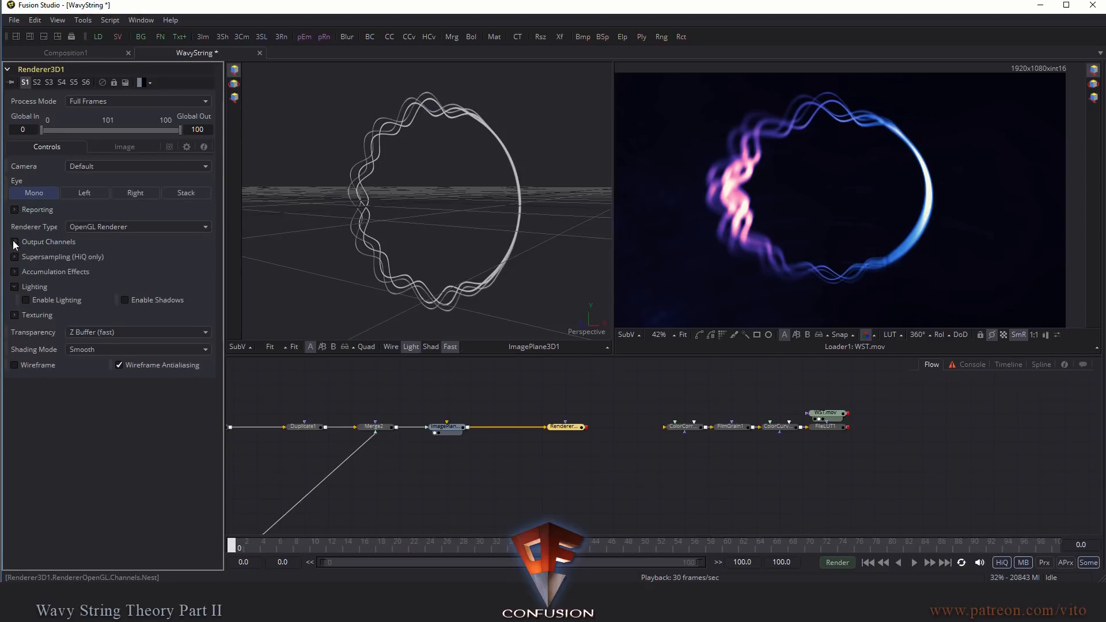
pyautogui.click(15, 242)
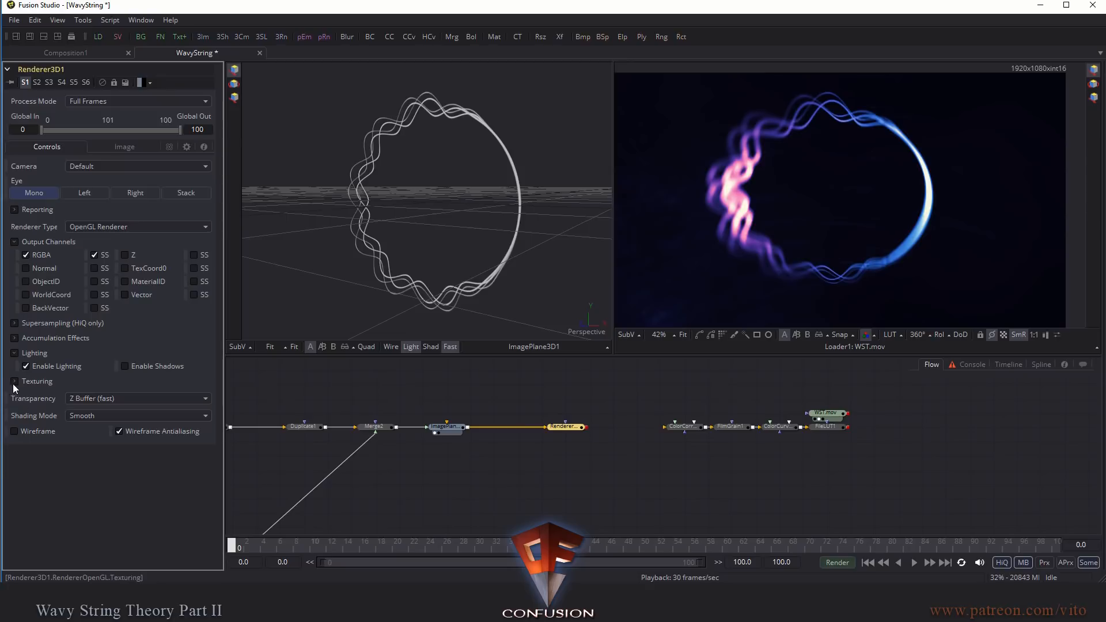
pyautogui.click(14, 381)
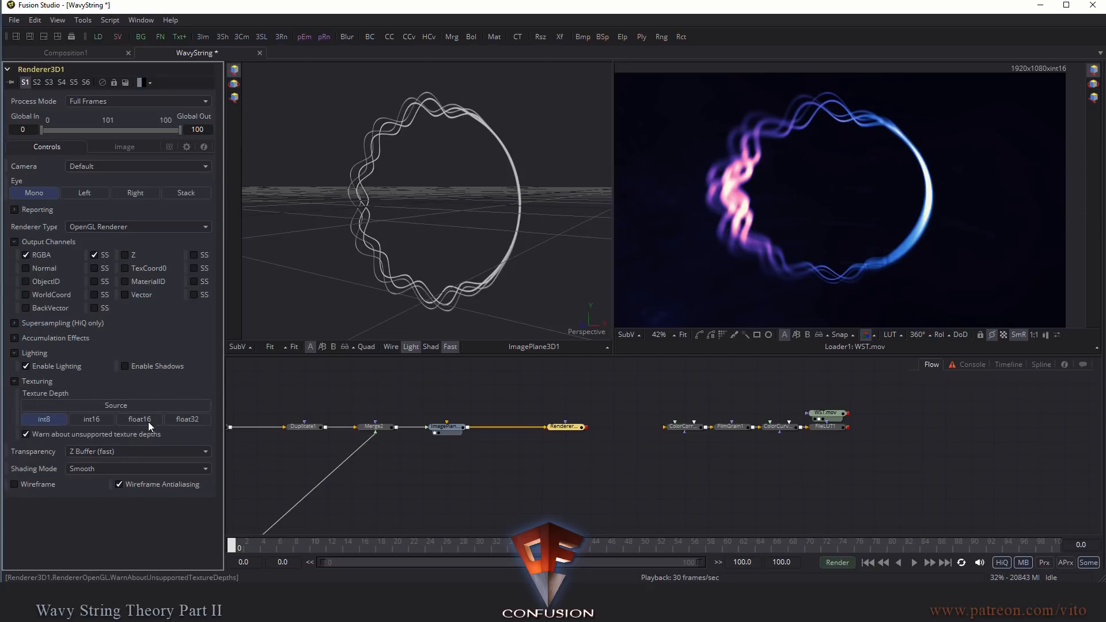
pyautogui.click(139, 419)
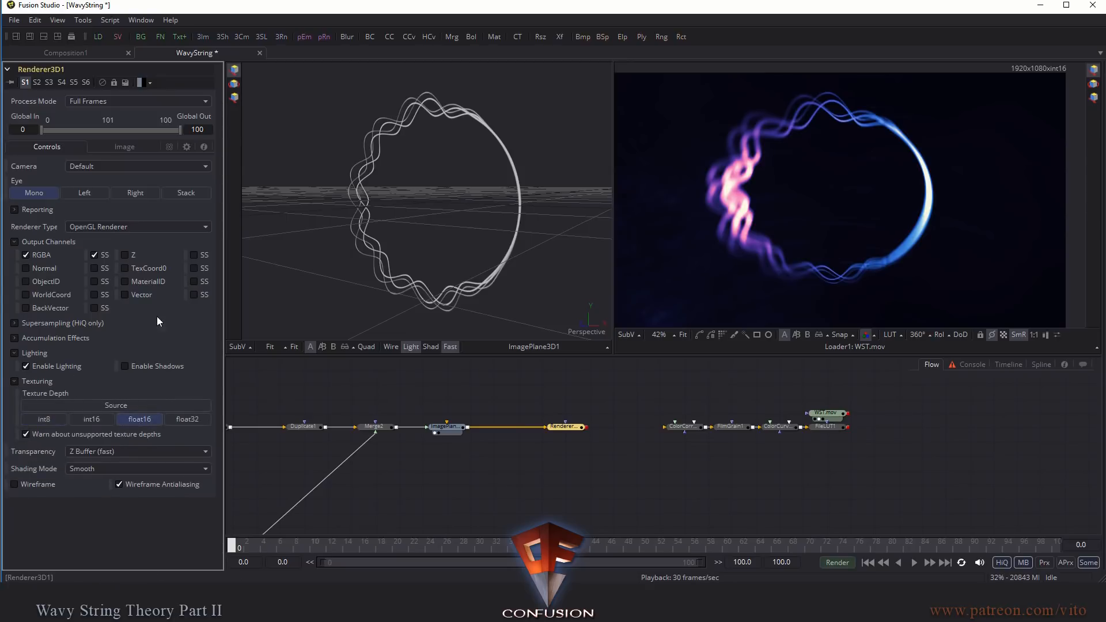
pyautogui.click(124, 147)
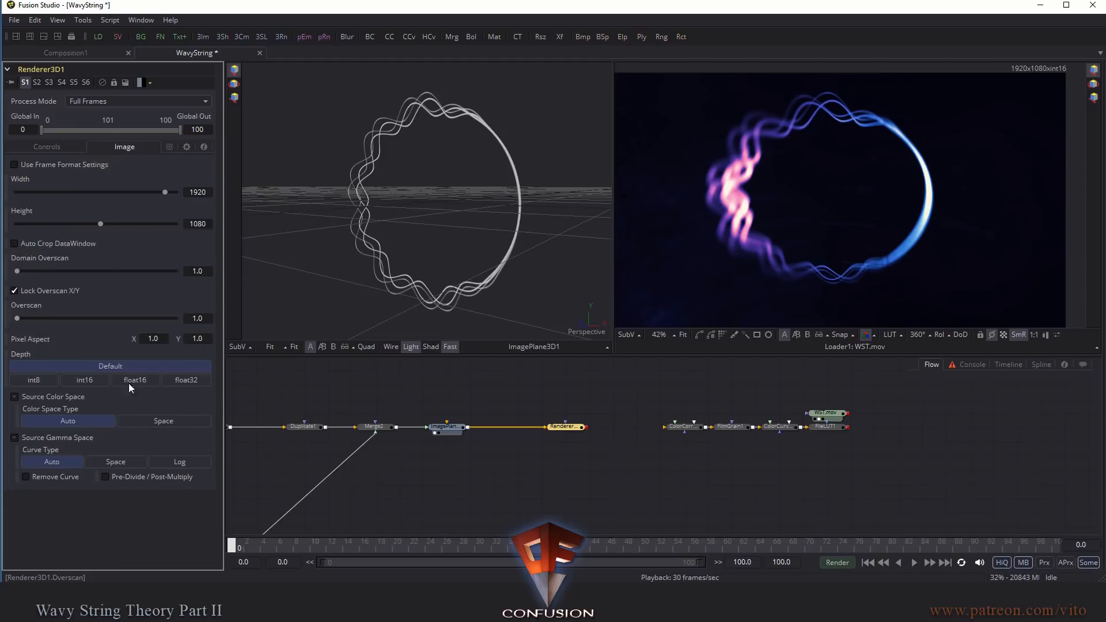
pyautogui.click(46, 145)
pyautogui.write('merge')
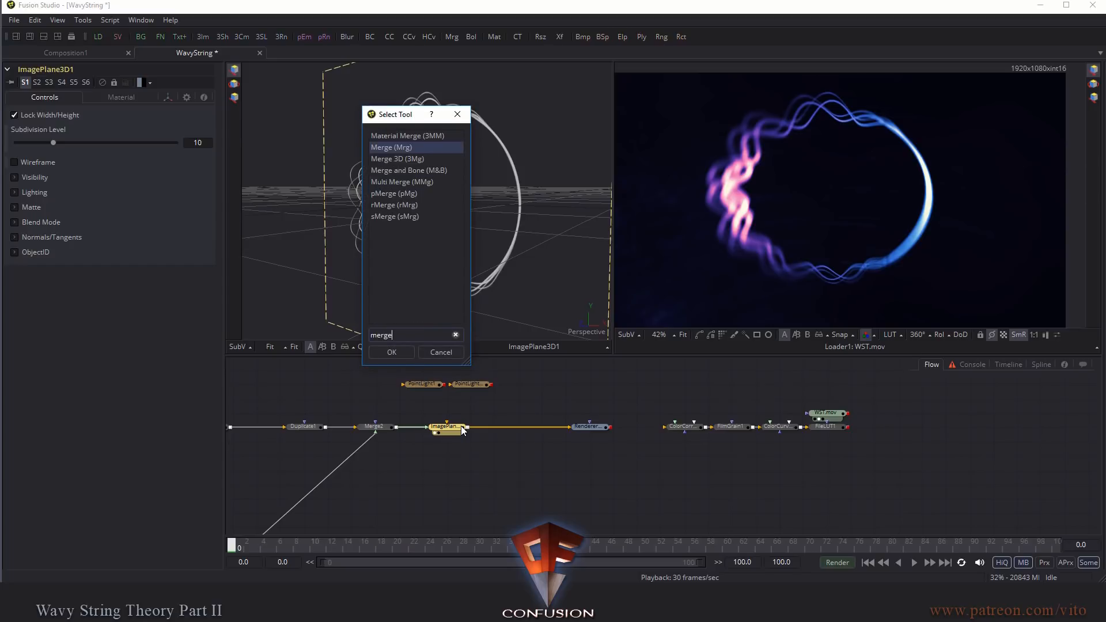
# Step: Insert a Merge 3D before Renderer3D1, connect both point lights, and view the lit scene
pyautogui.click(392, 352)
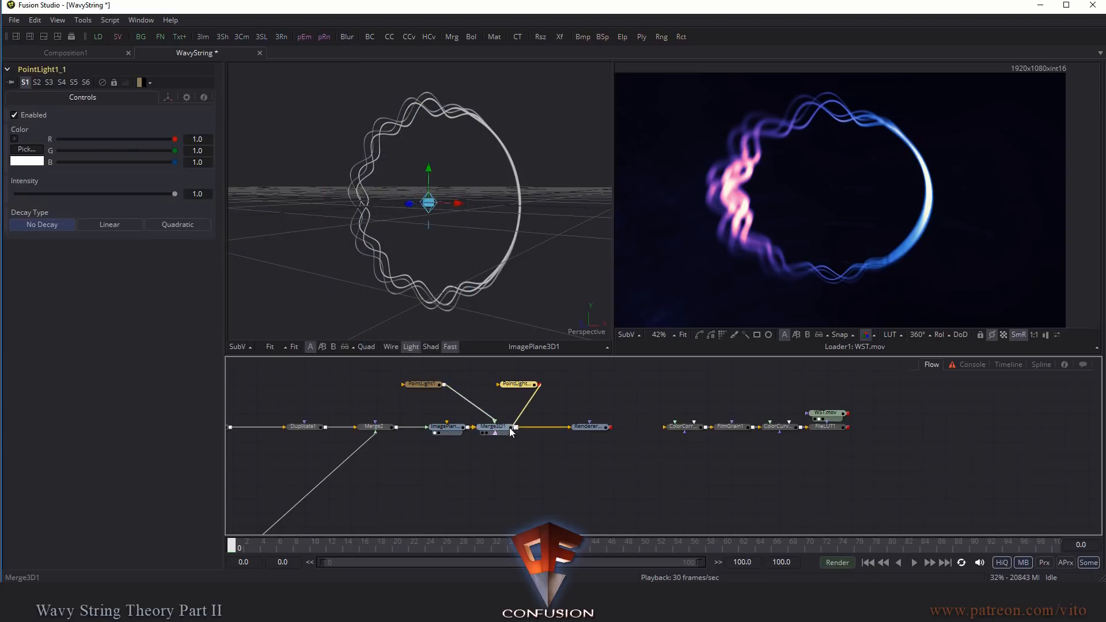
pyautogui.click(411, 346)
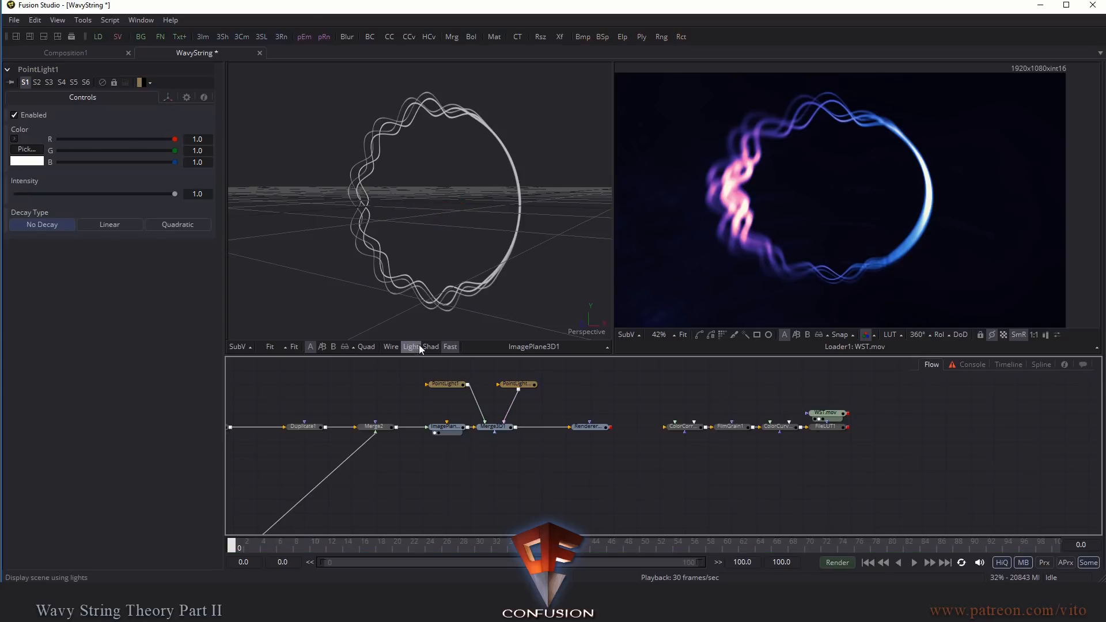
pyautogui.click(490, 427)
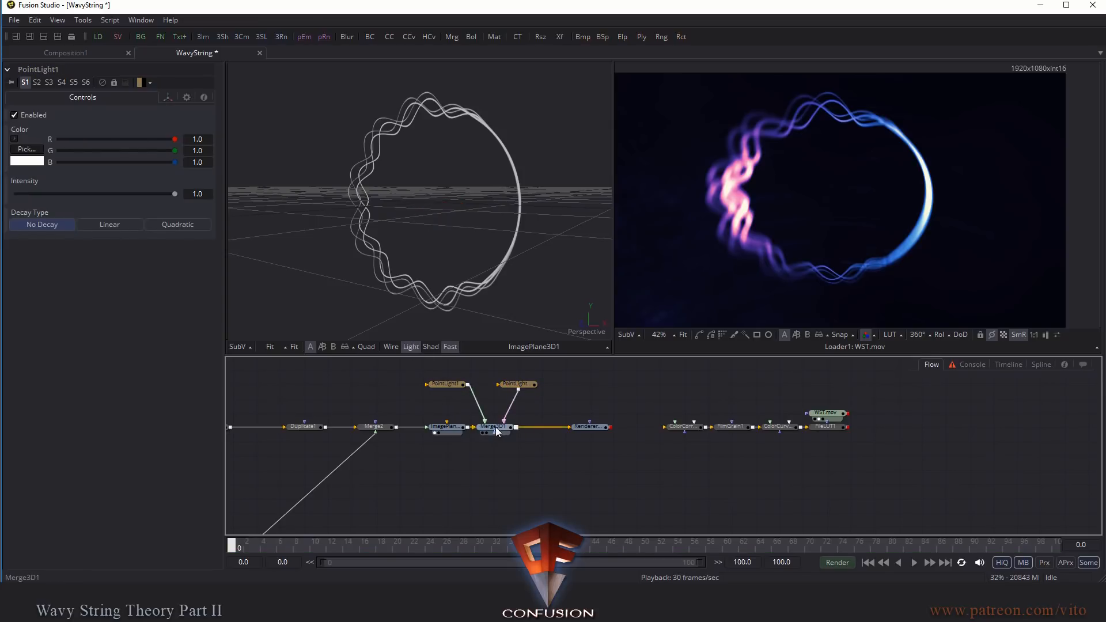
pyautogui.click(493, 427)
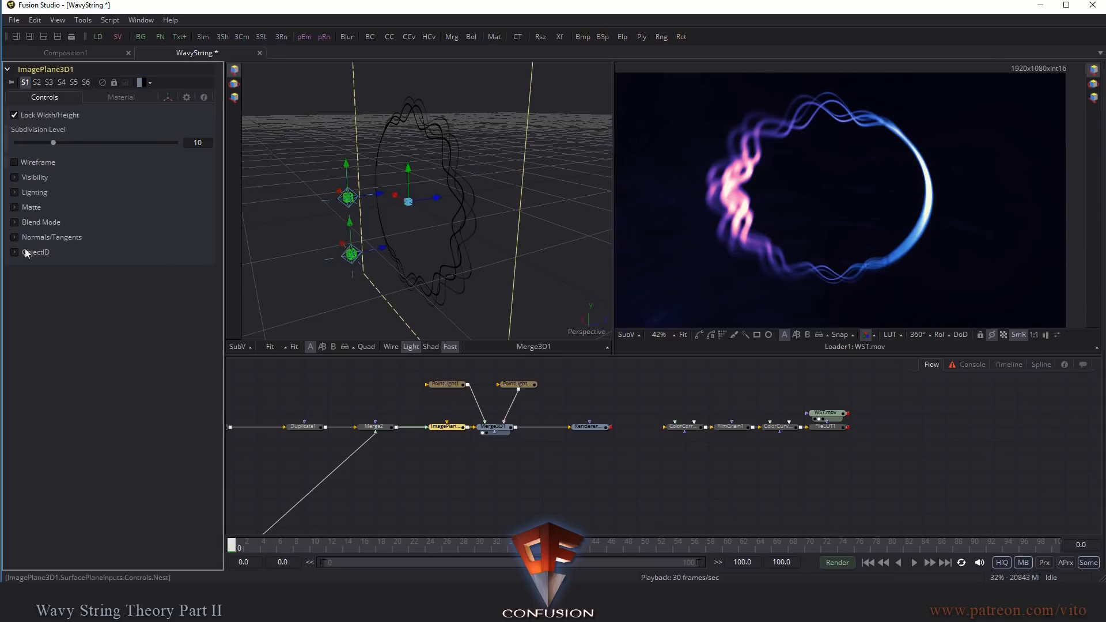
# Step: Place the two point lights on opposite sides of the image plane
pyautogui.click(51, 237)
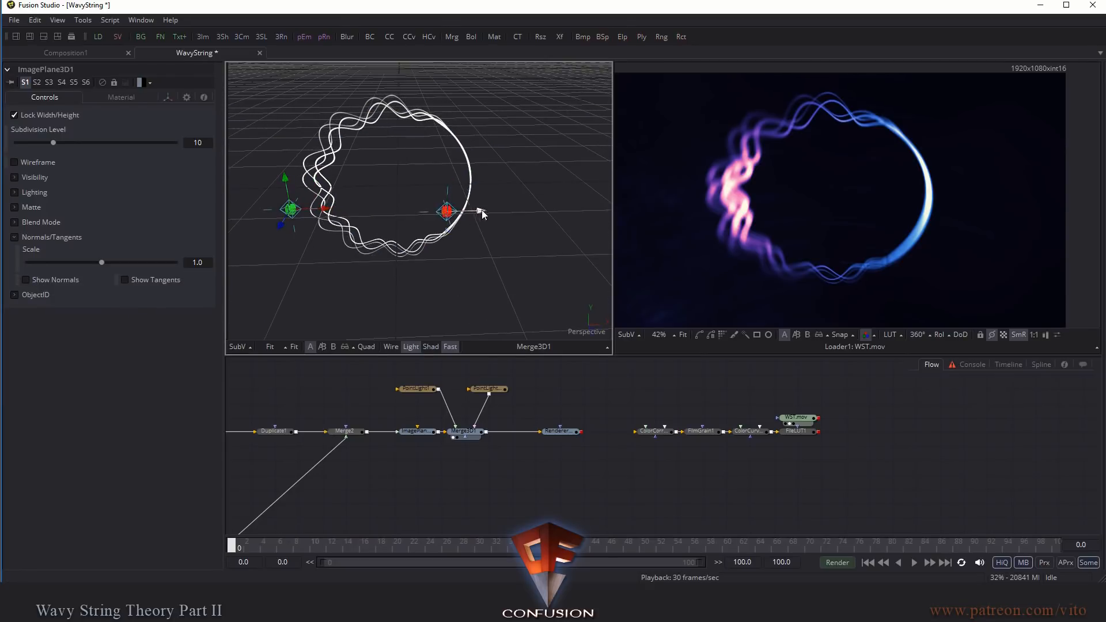
pyautogui.click(417, 389)
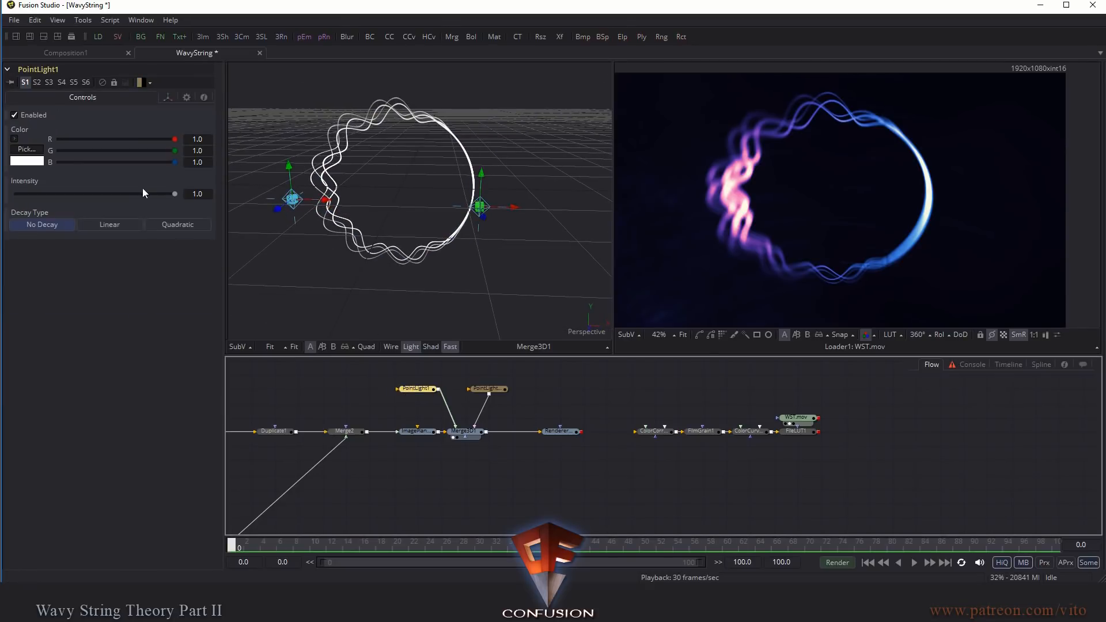
# Step: Tint the second point light blue by lowering its red and green values
pyautogui.moveTo(173, 163); pyautogui.dragTo(70, 163)
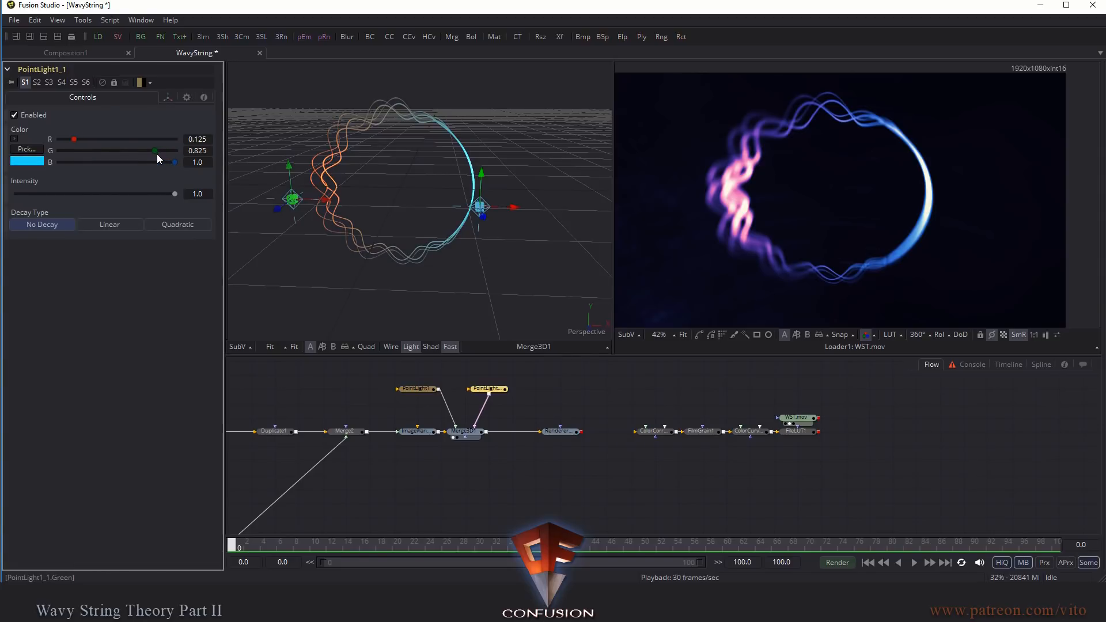
pyautogui.moveTo(154, 150); pyautogui.dragTo(104, 151)
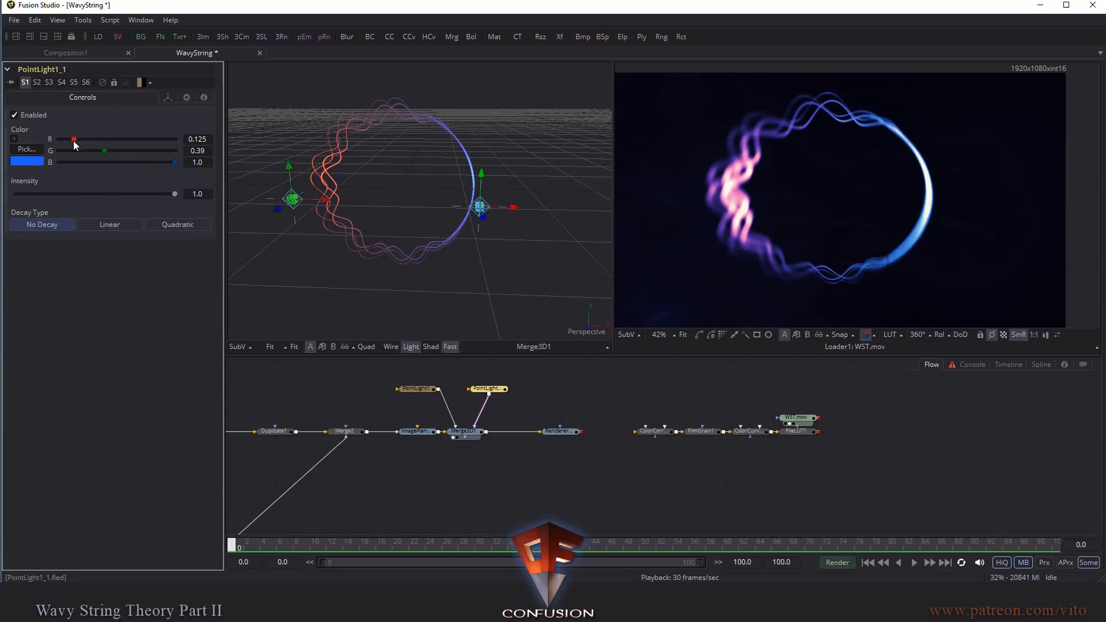
pyautogui.moveTo(73, 139); pyautogui.dragTo(65, 139)
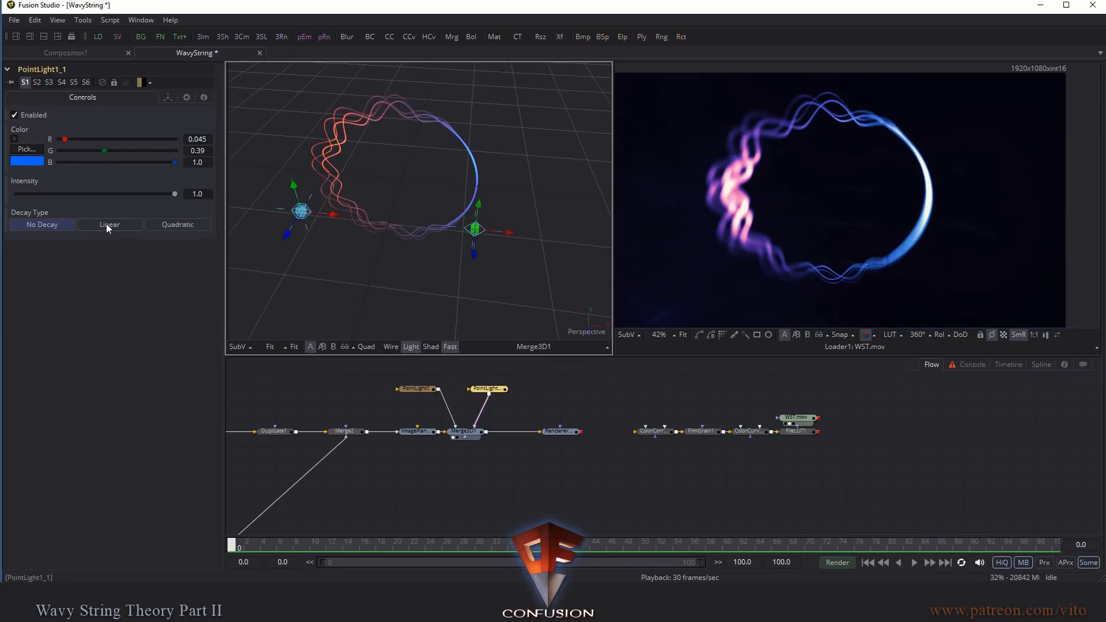
# Step: Give the blue light Linear decay with a decay rate of 5.0
pyautogui.click(109, 224)
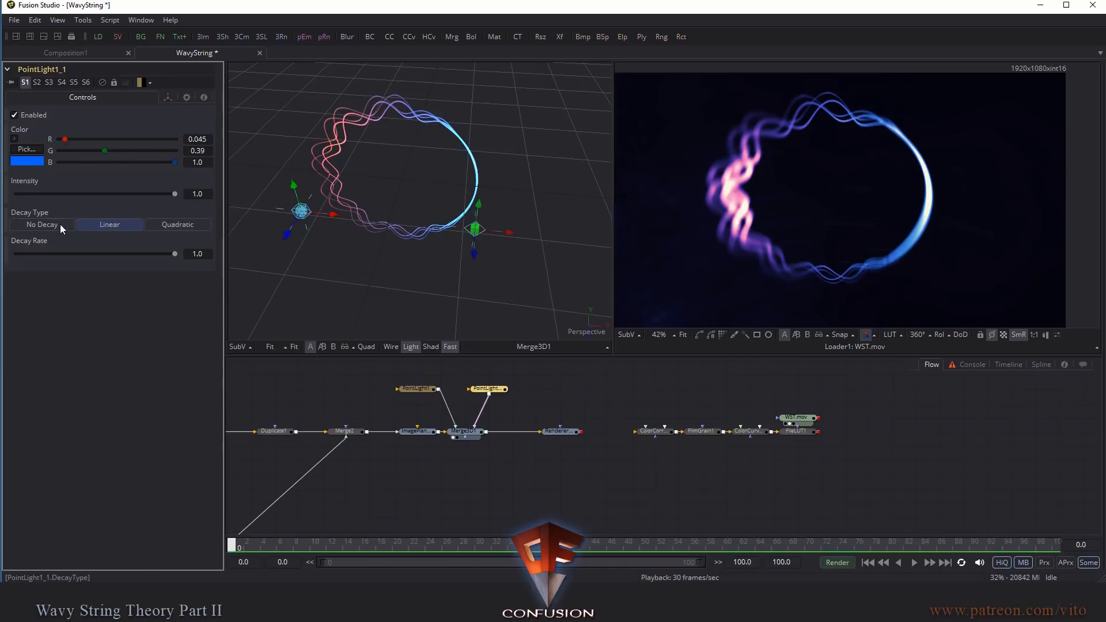
pyautogui.click(41, 224)
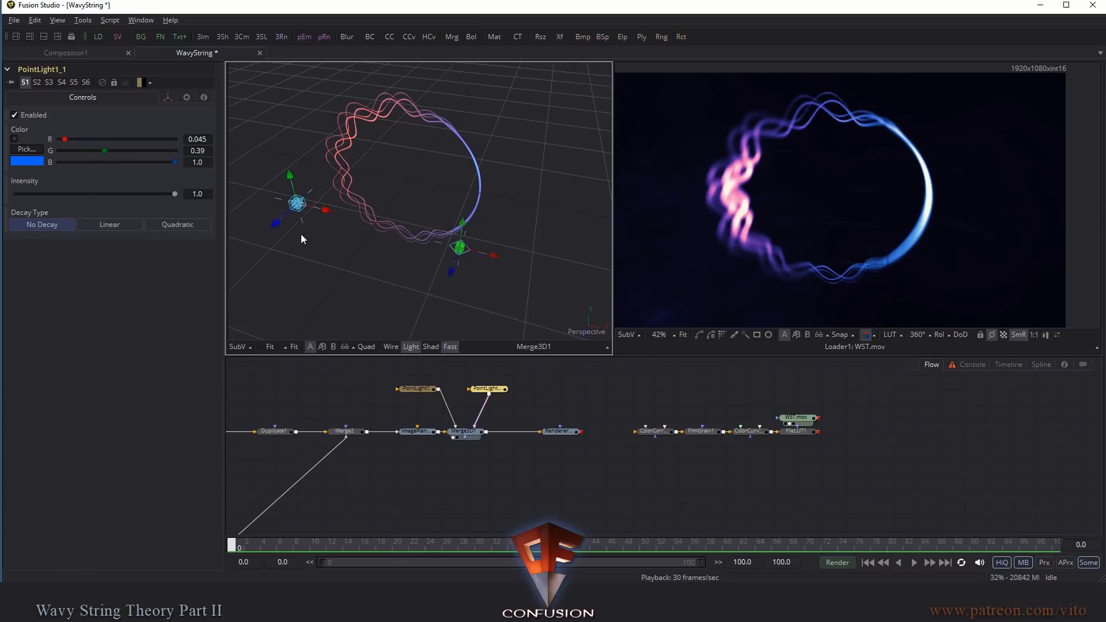
pyautogui.moveTo(402, 300)
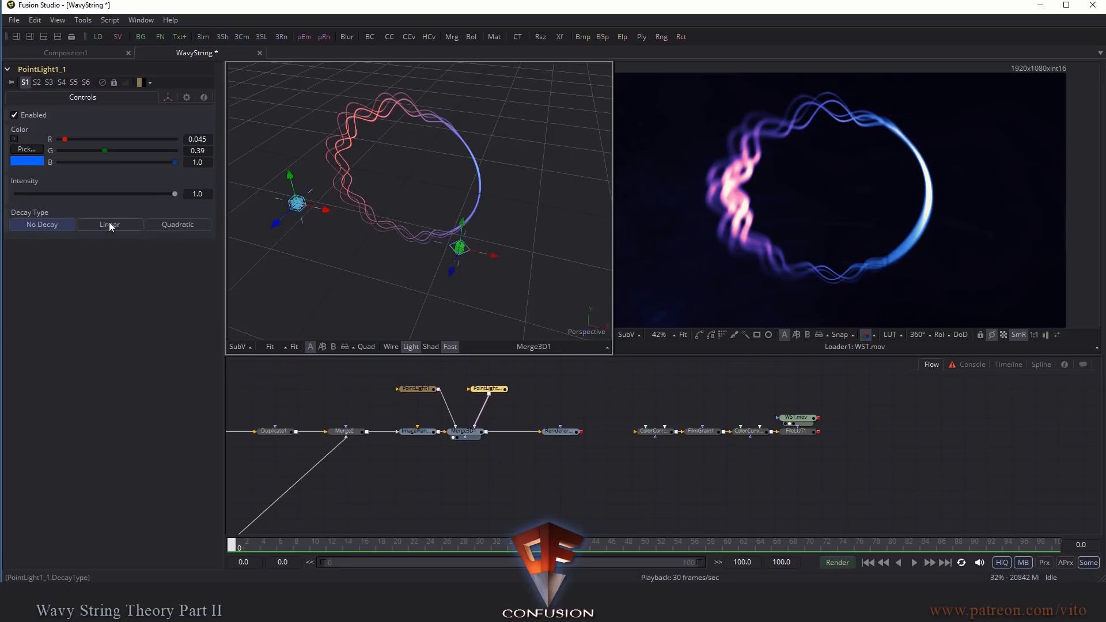
pyautogui.click(110, 224)
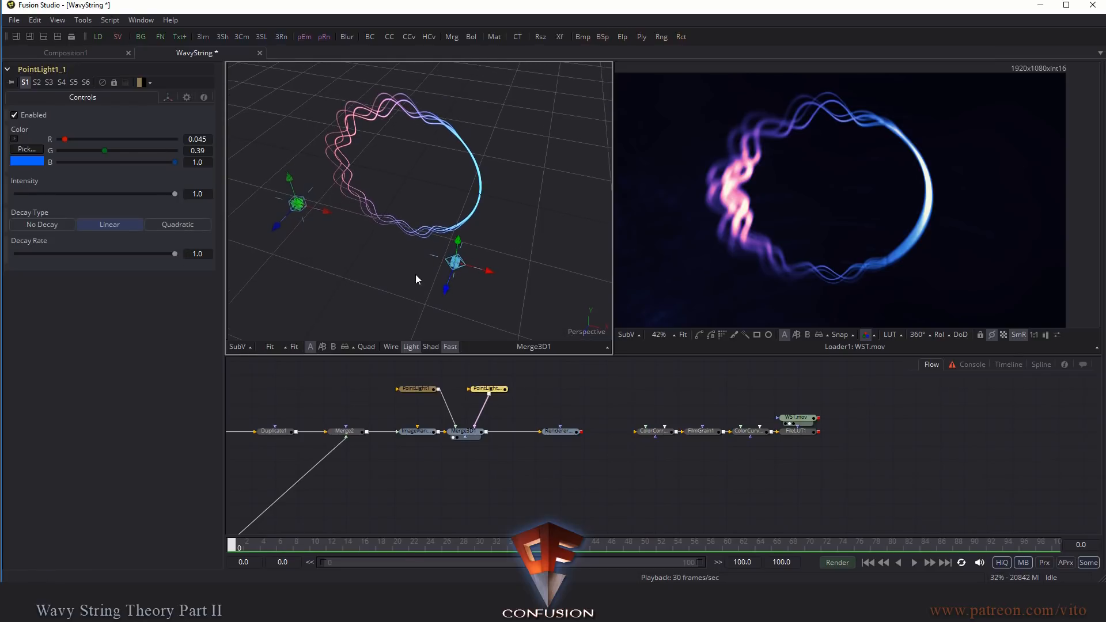
pyautogui.moveTo(157, 247)
pyautogui.write('5')
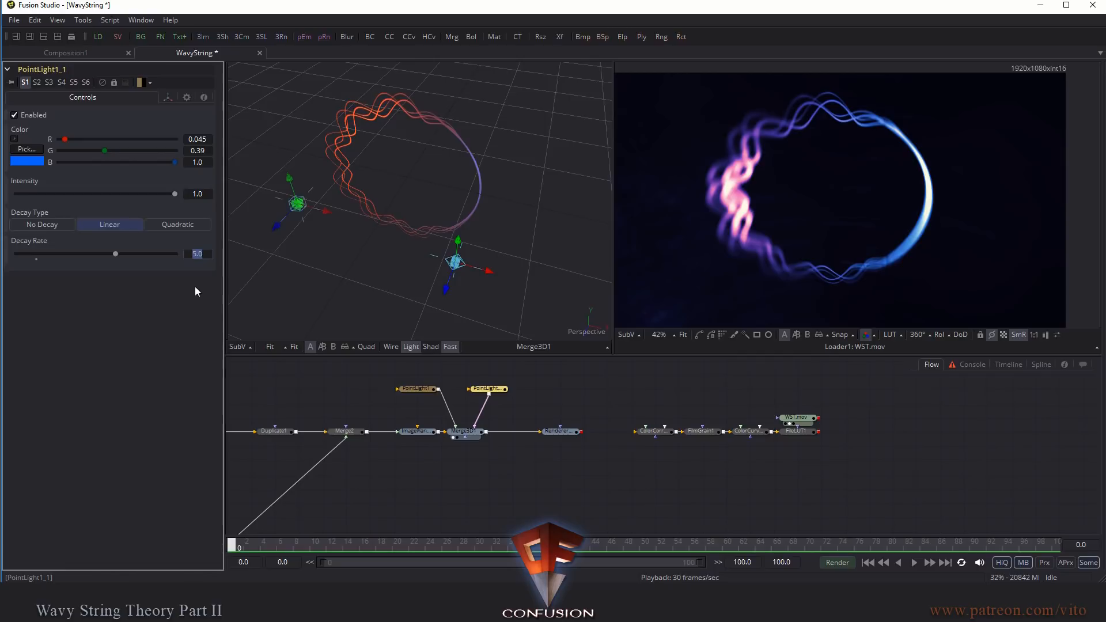
pyautogui.moveTo(115, 254); pyautogui.dragTo(56, 253)
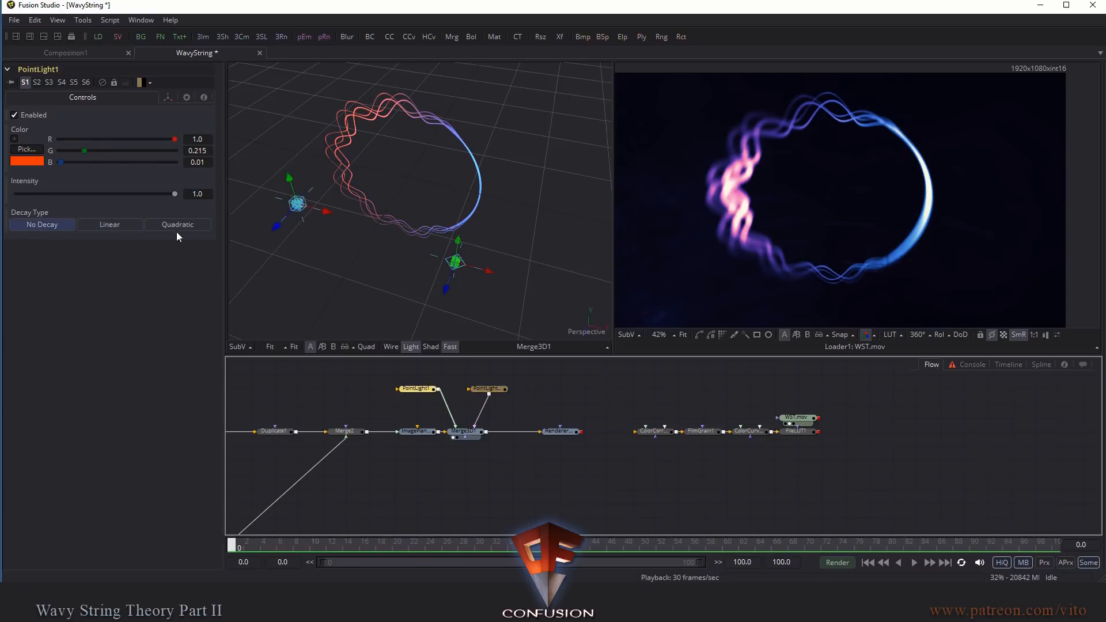
pyautogui.click(110, 224)
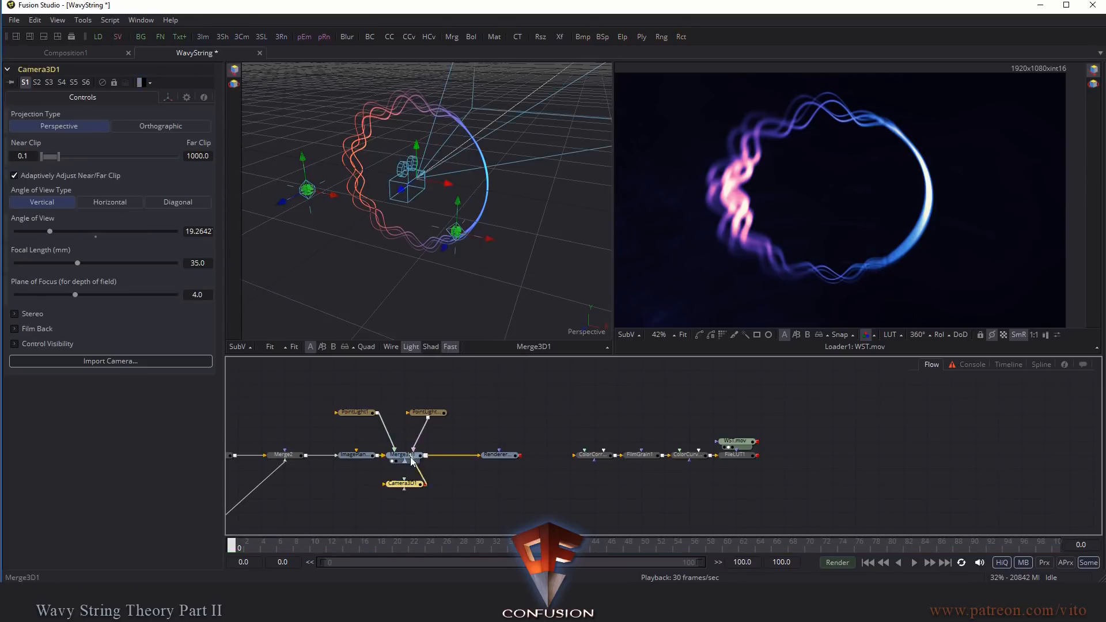
# Step: Add a Camera 3D to Merge3D1 with Use Target enabled, positioned back from the rings
pyautogui.click(403, 455)
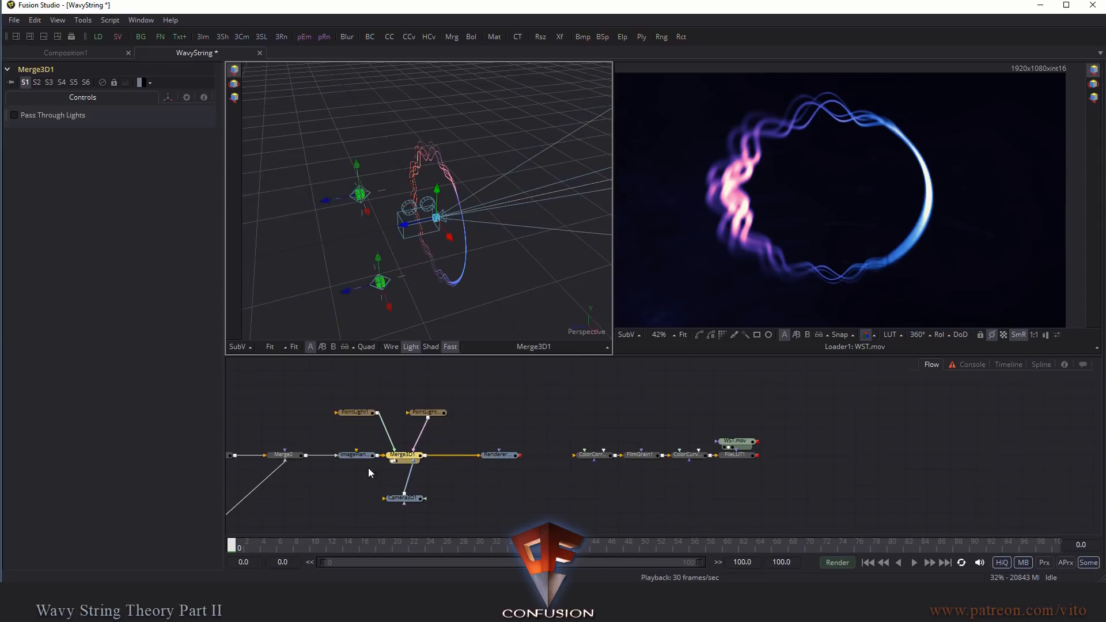
pyautogui.click(403, 498)
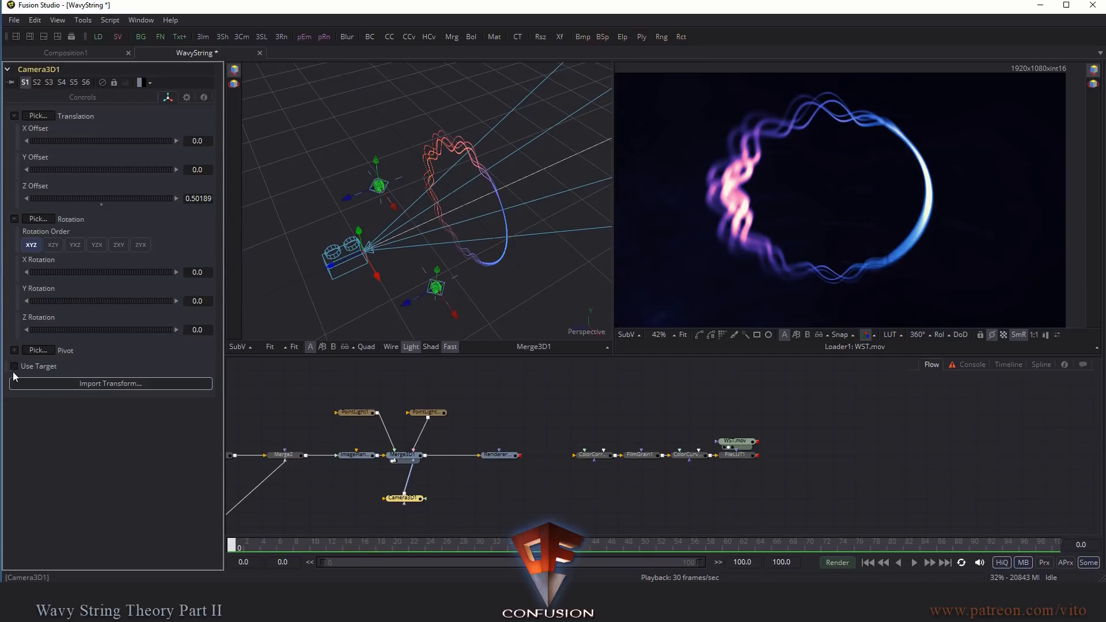
pyautogui.click(14, 367)
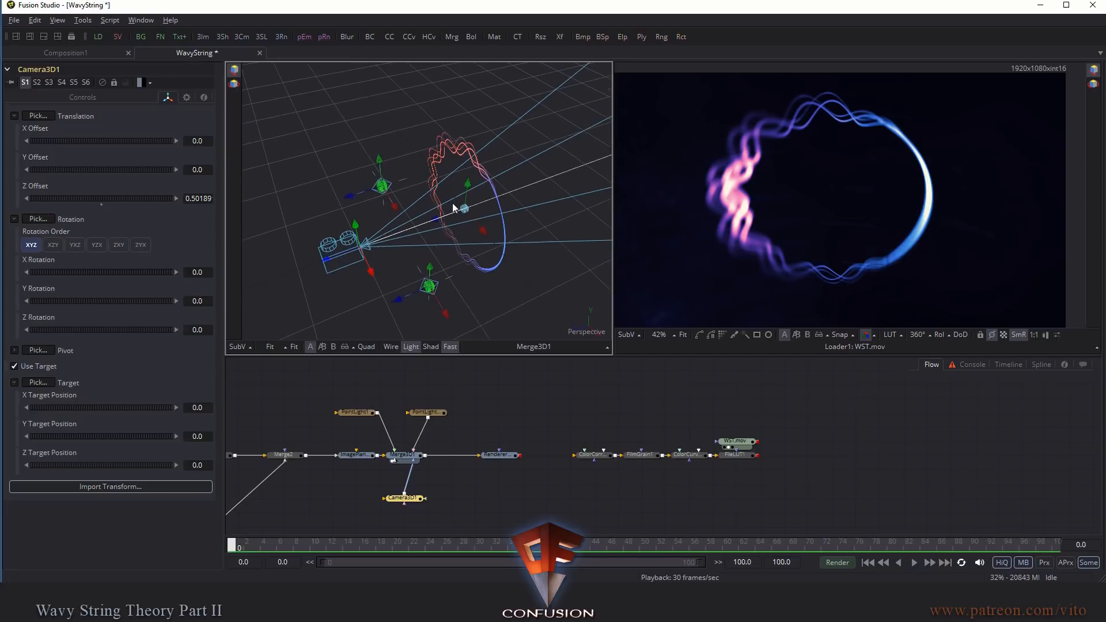
pyautogui.moveTo(459, 205); pyautogui.dragTo(374, 183)
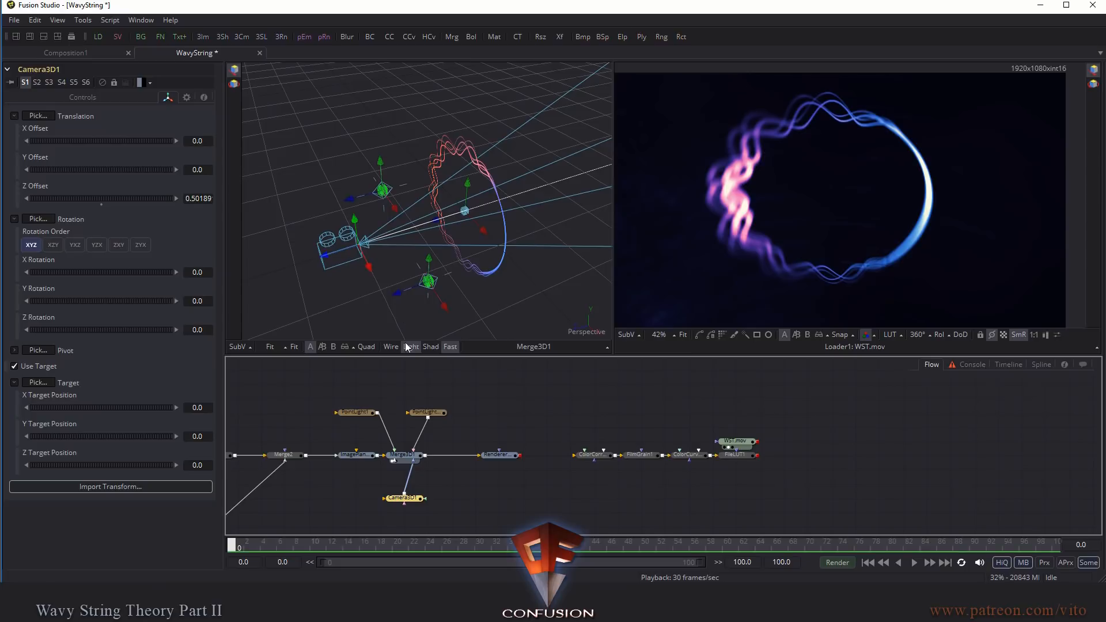
pyautogui.click(402, 455)
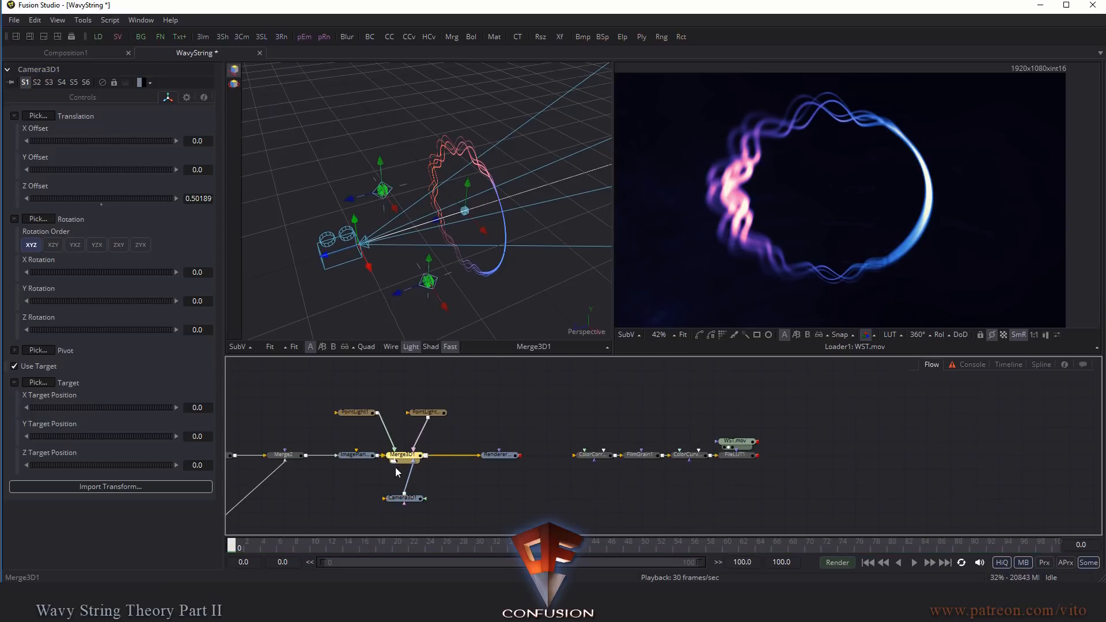
pyautogui.rightClick(102, 140)
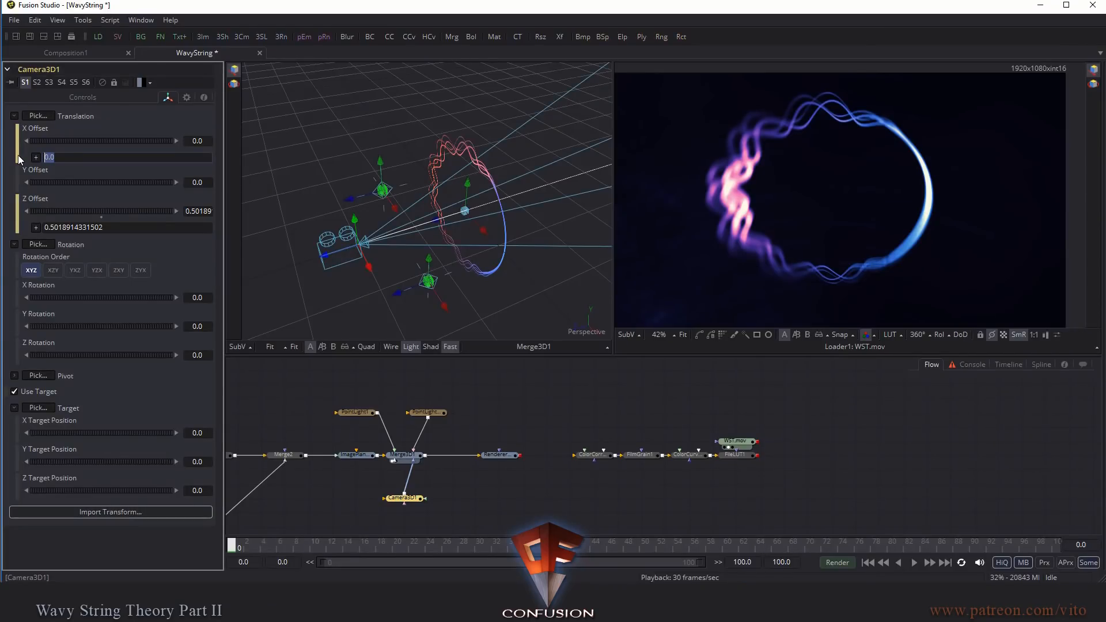
# Step: Drive the camera's X Offset with sin(time/15) and Z Offset with a cos-based time/15 expression
pyautogui.write('sin')
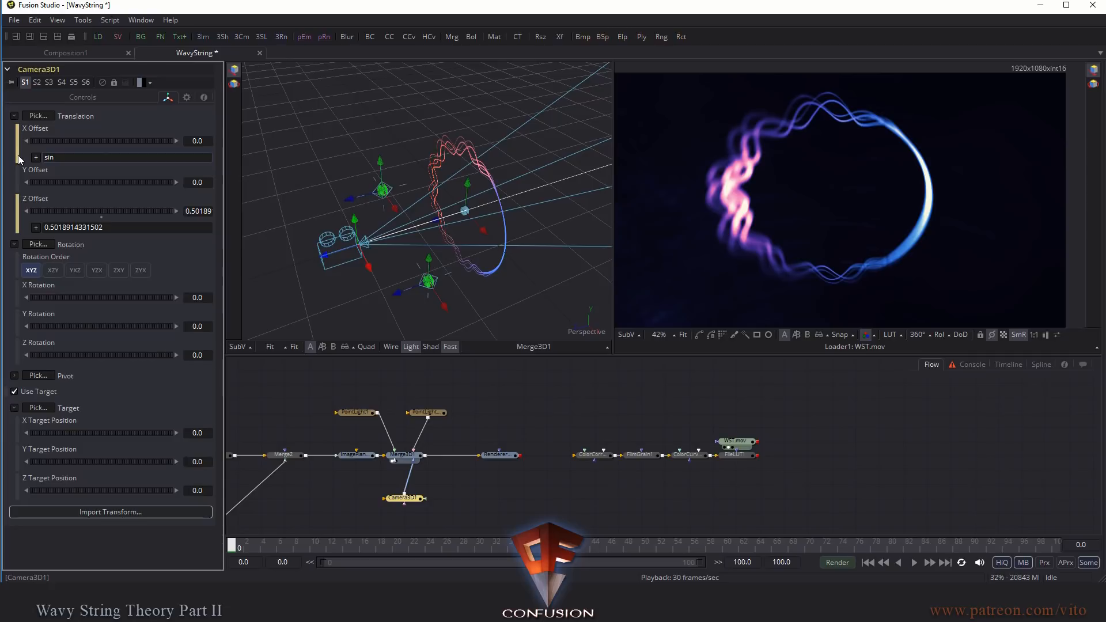
pyautogui.write('(')
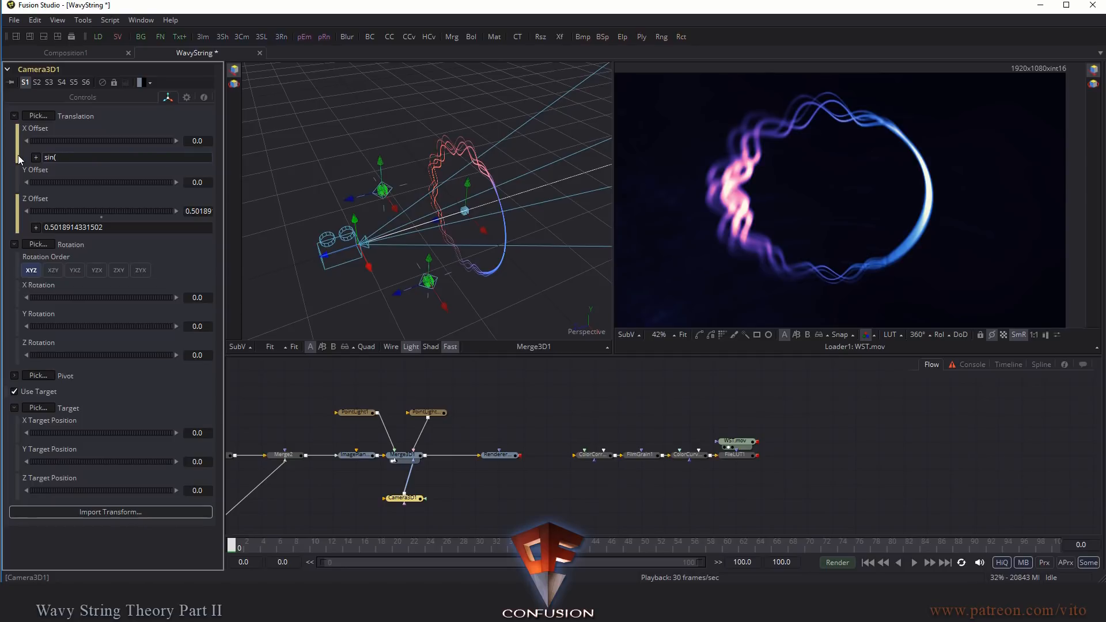
pyautogui.write('t')
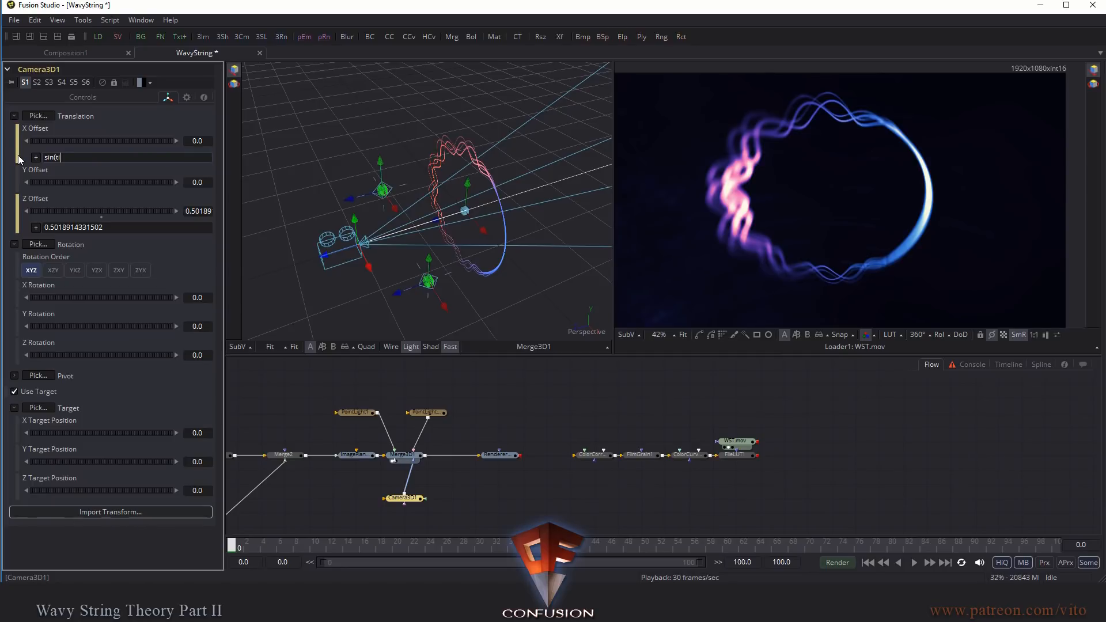
pyautogui.write('ime/')
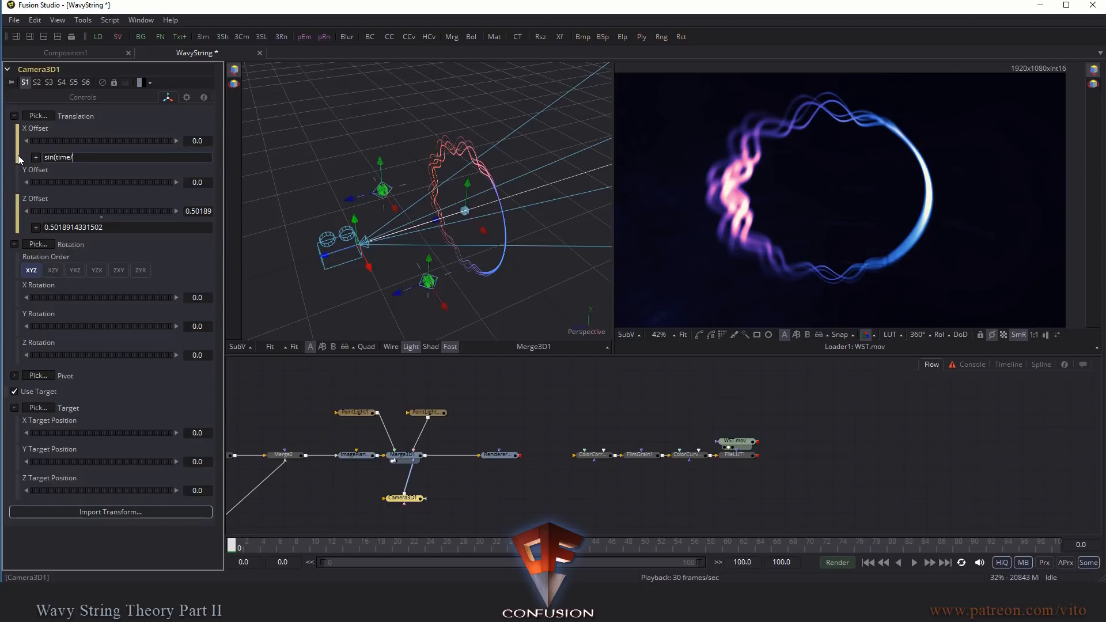
pyautogui.write('15')
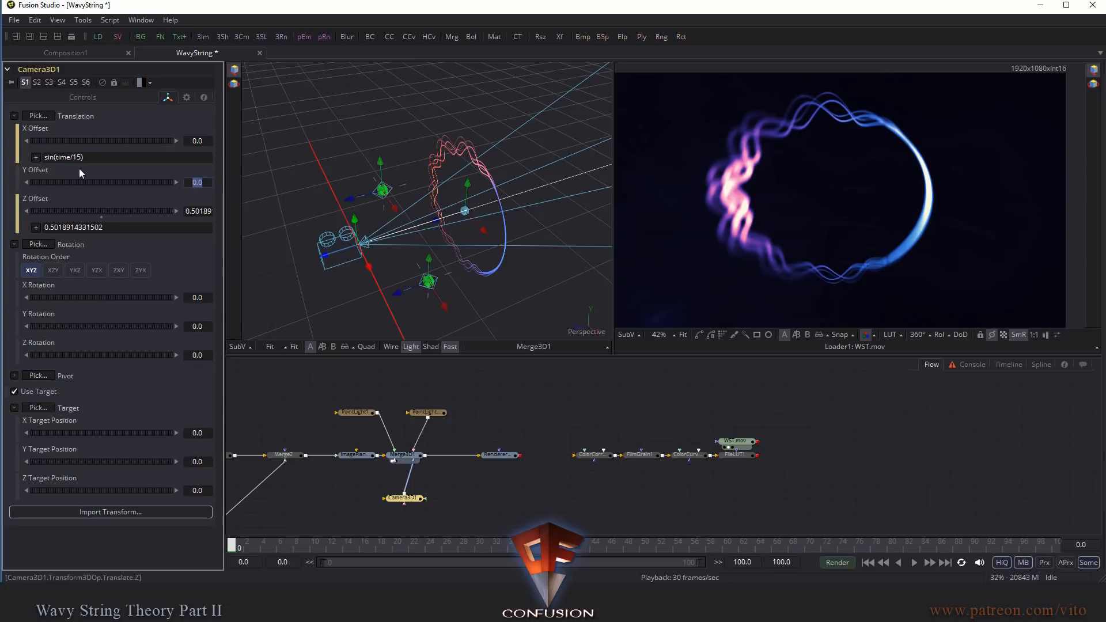
pyautogui.click(95, 227)
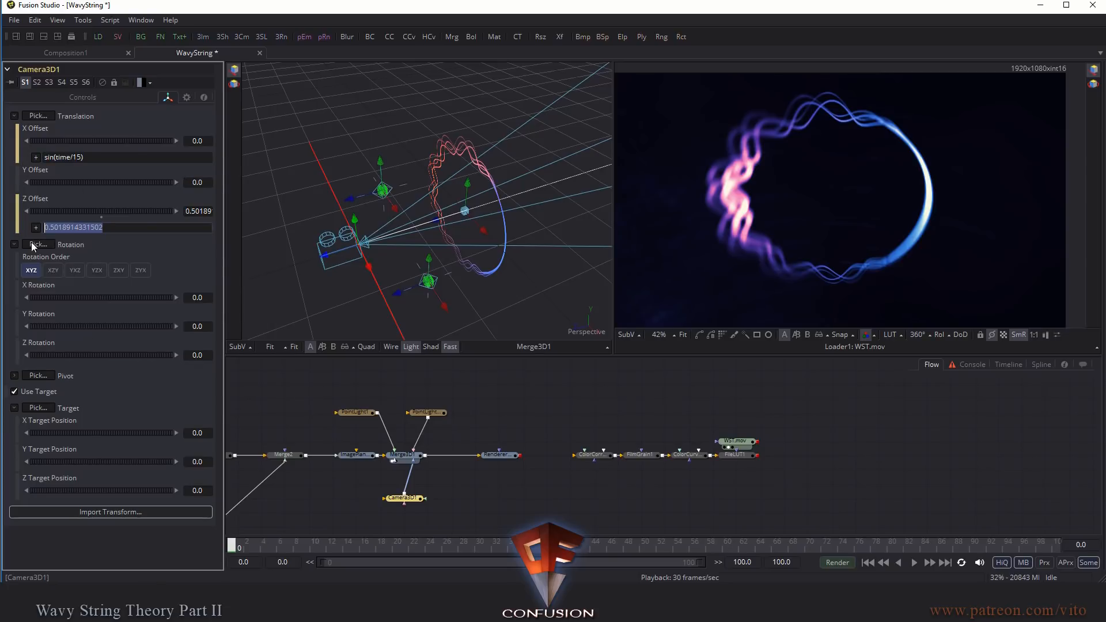
pyautogui.write('c(time/15)')
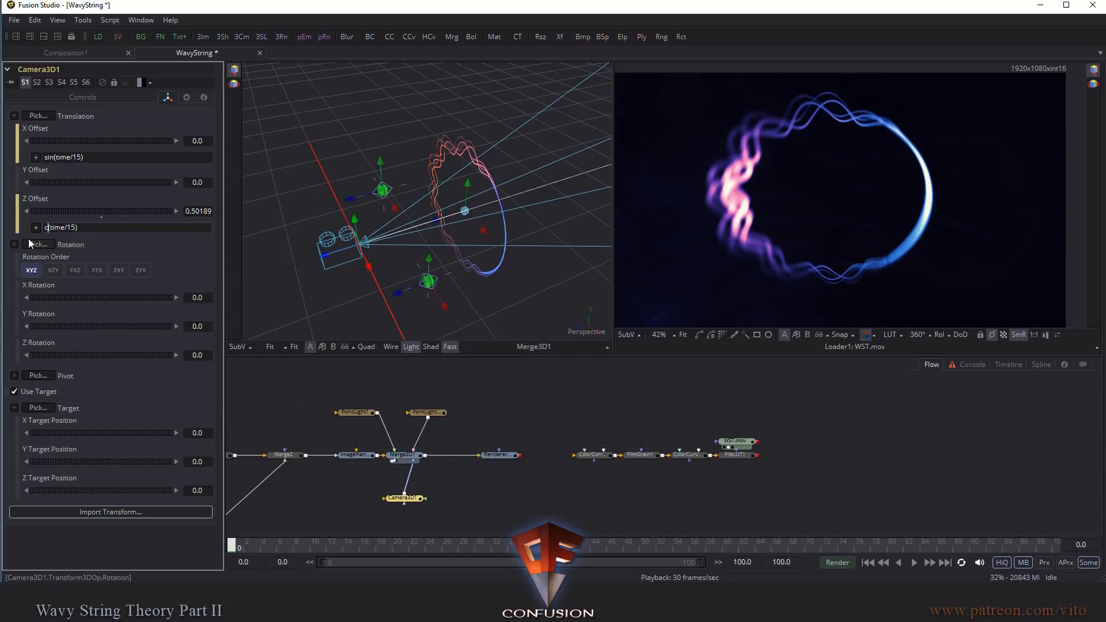